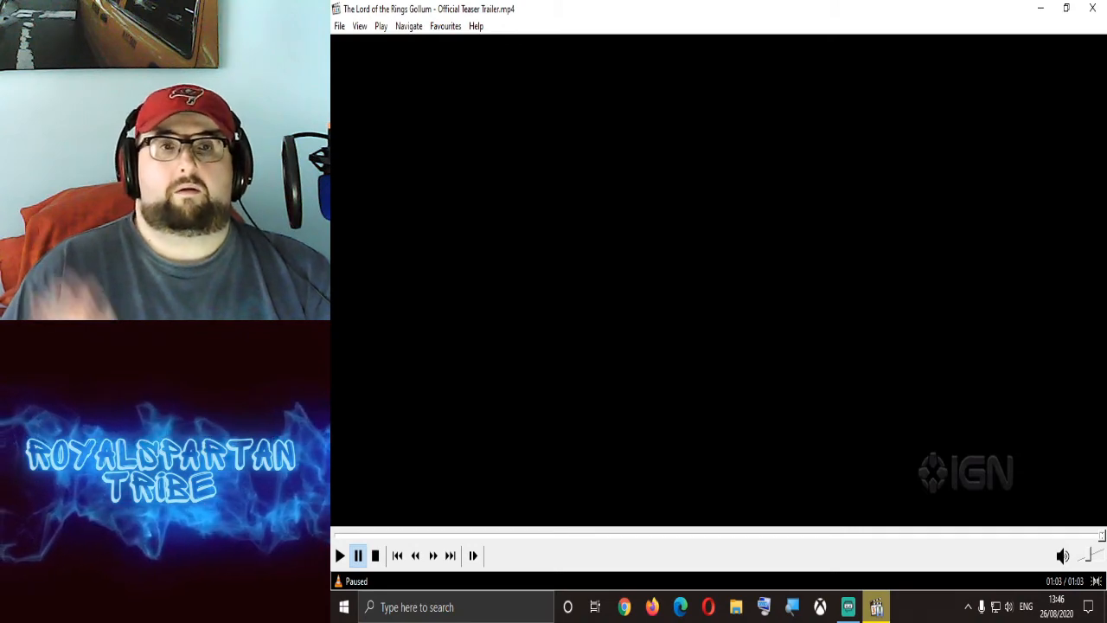
mouse_move(443, 533)
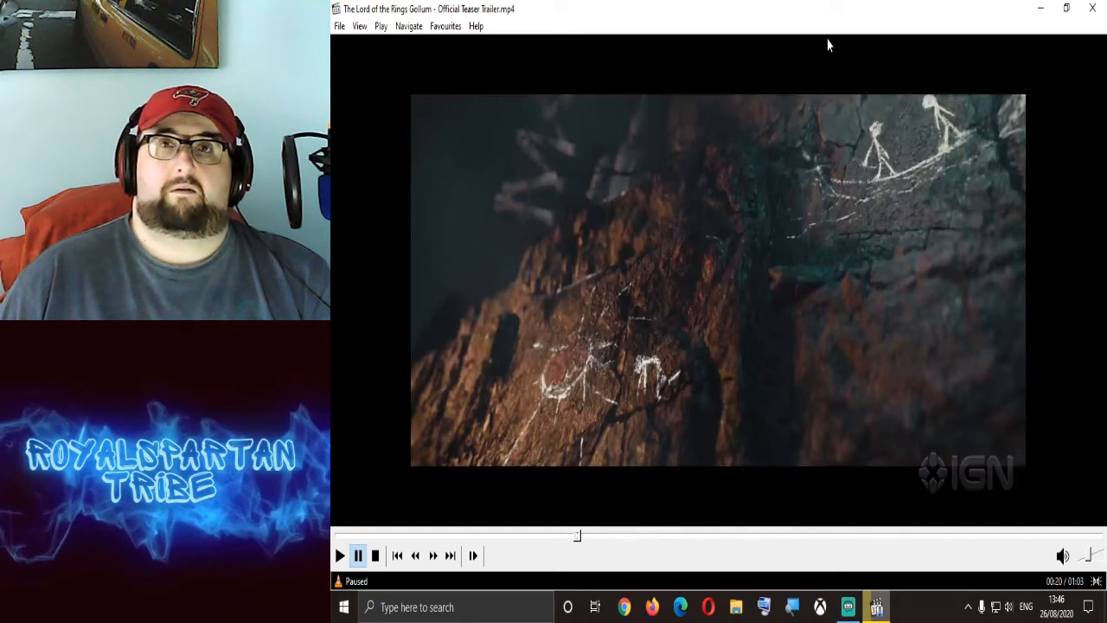
mouse_move(826, 298)
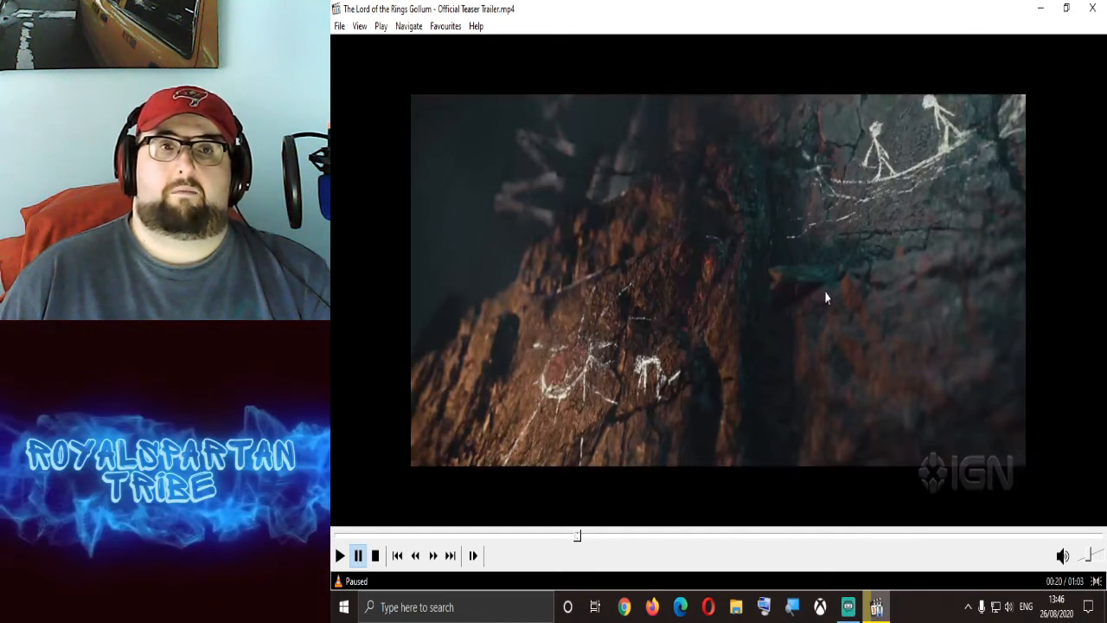
mouse_move(664, 69)
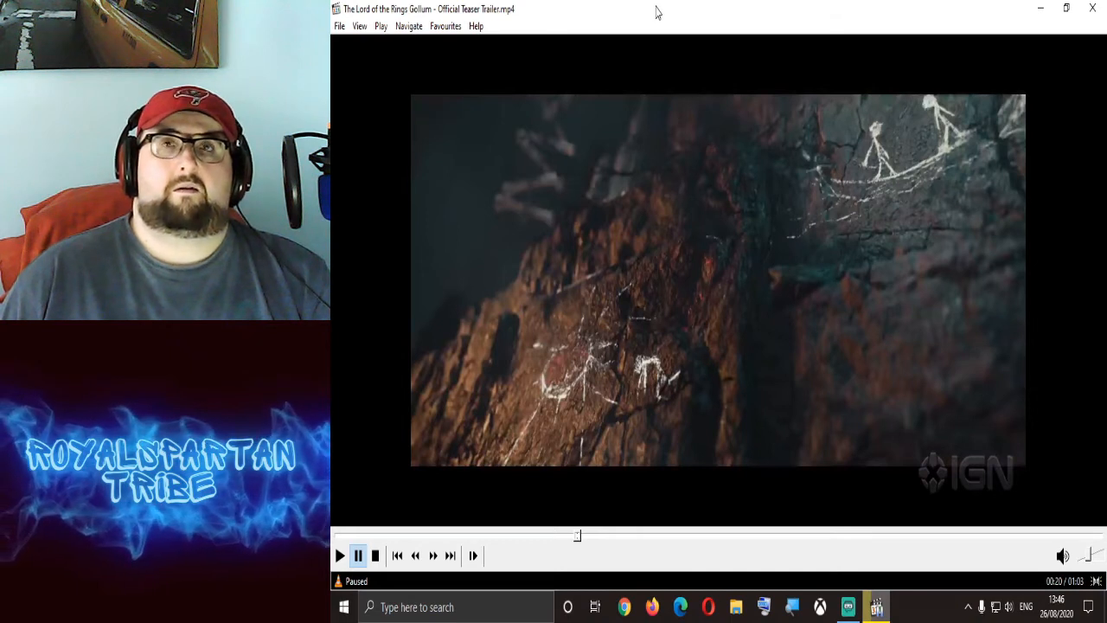
mouse_move(958, 83)
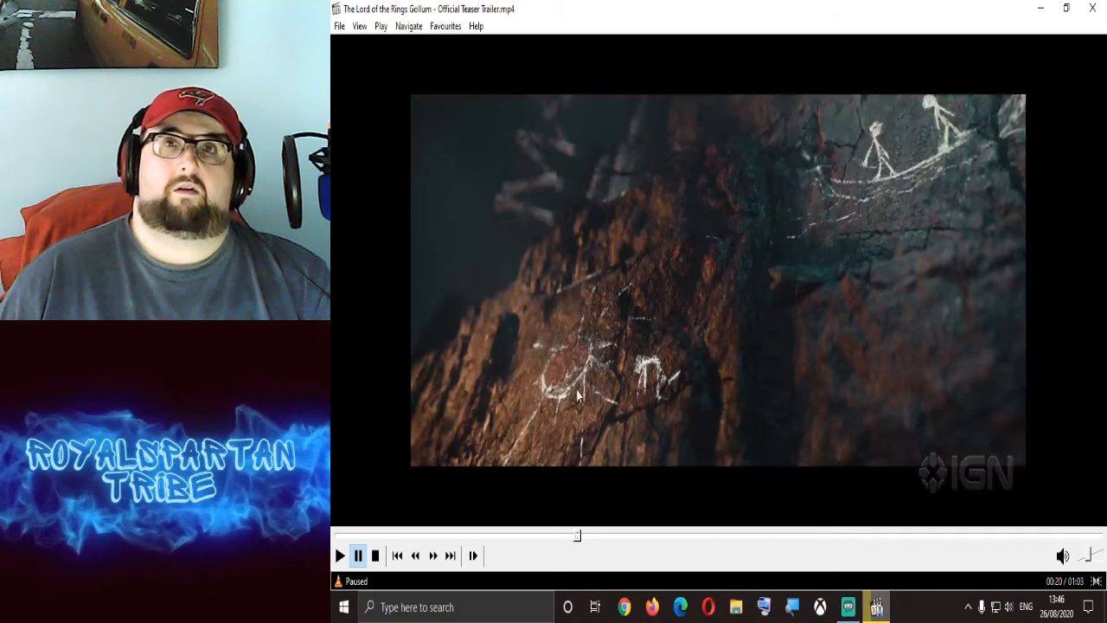
mouse_move(619, 290)
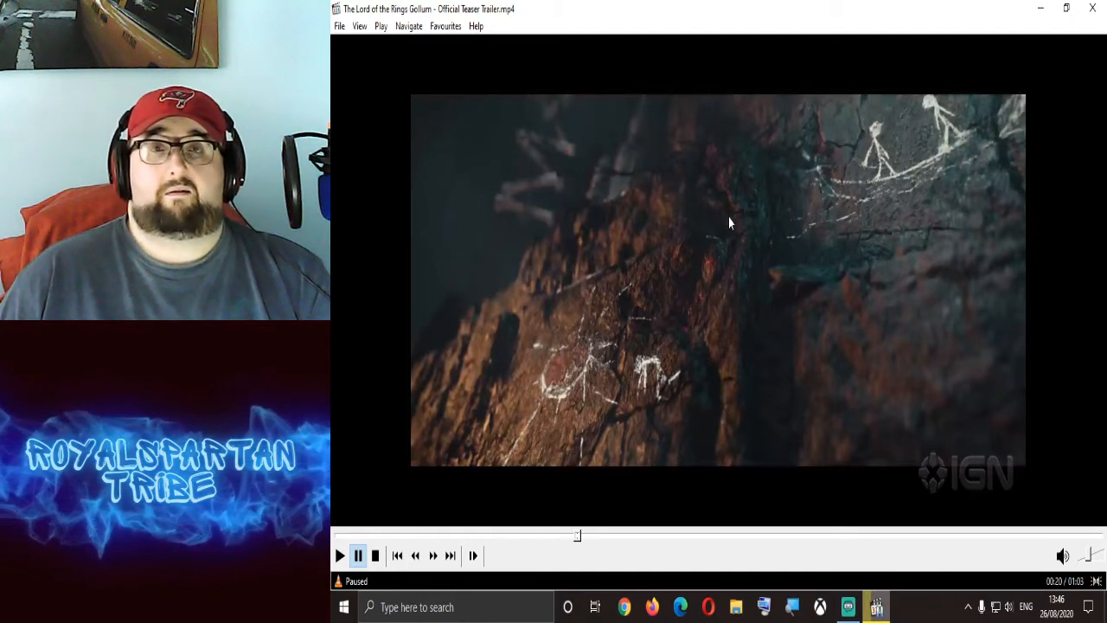
mouse_move(716, 19)
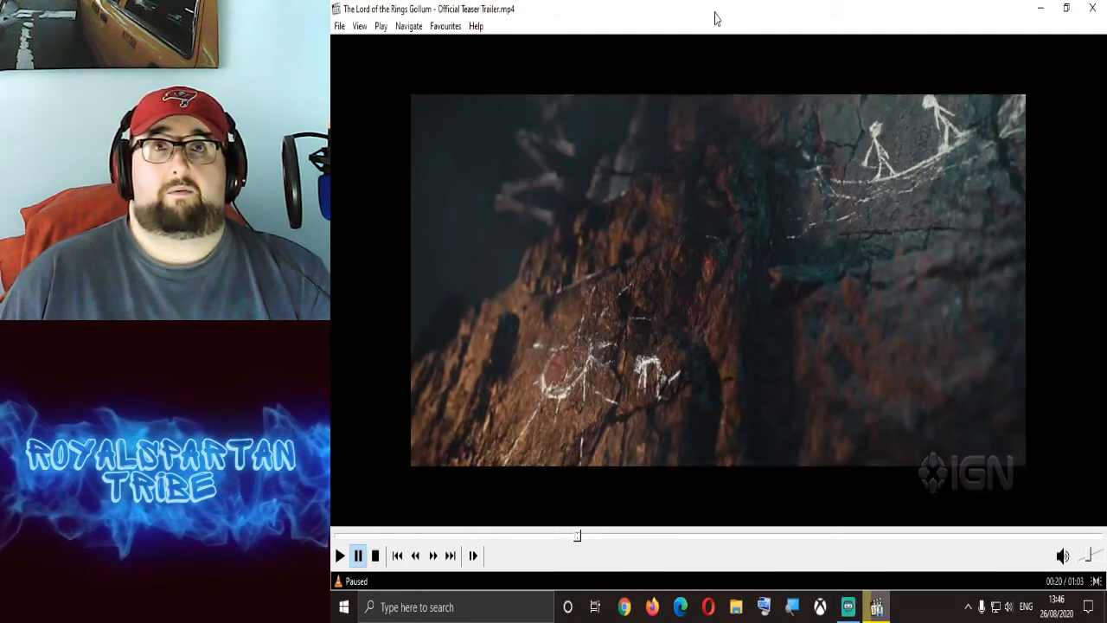